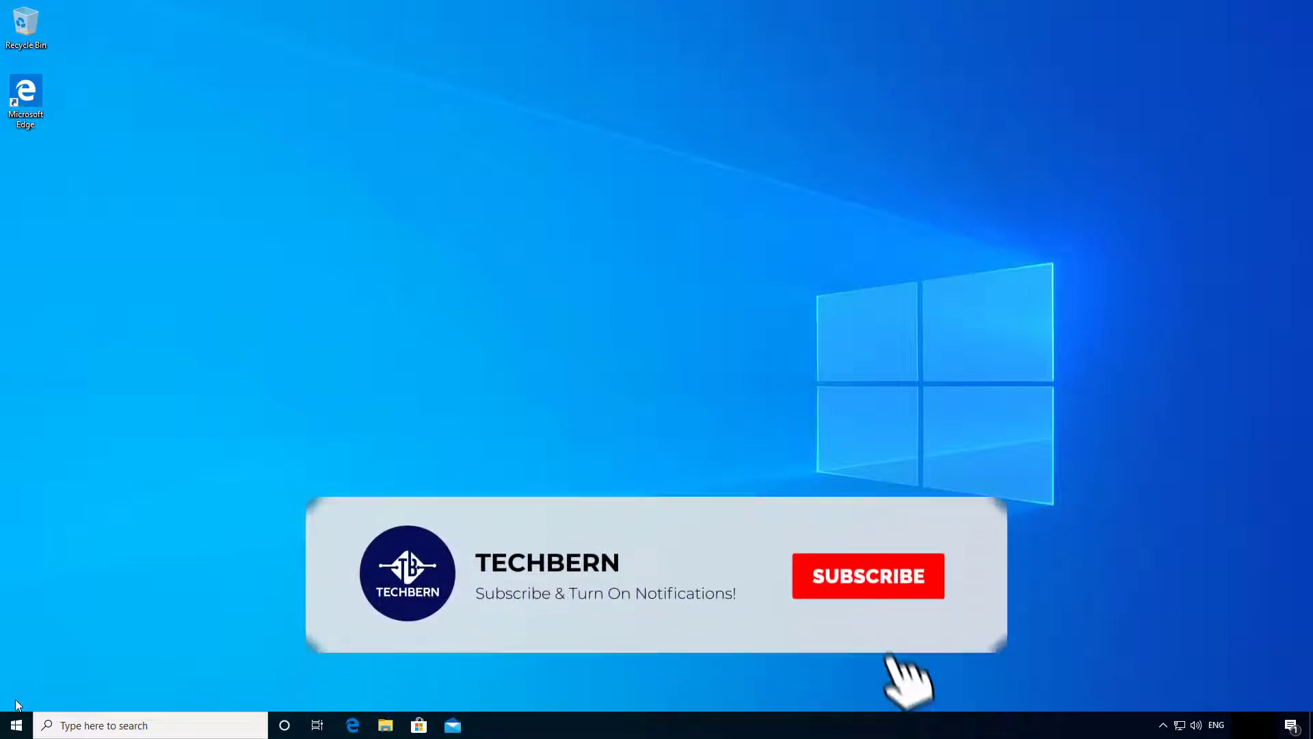
- Bring up the Start menu from the desktop taskbar
{"action": "left_click", "coordinate": [868, 576]}
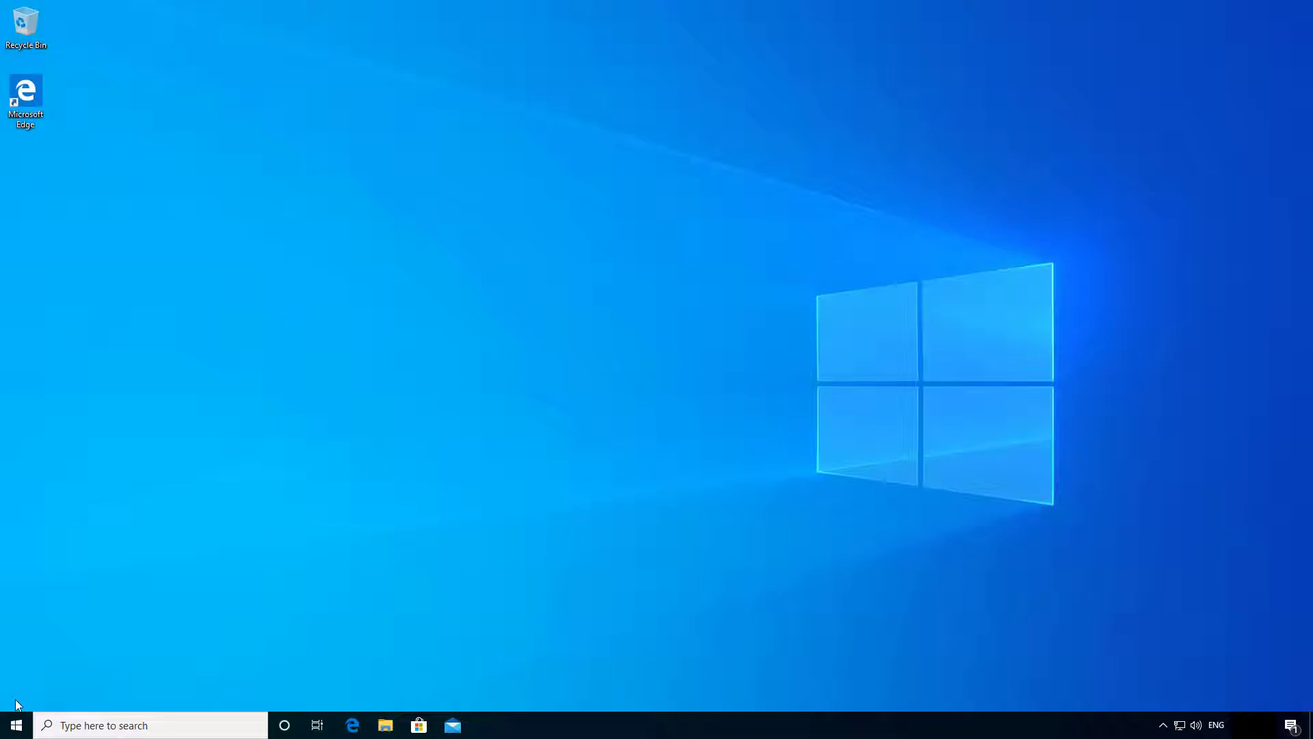
{"action": "left_click", "coordinate": [15, 725]}
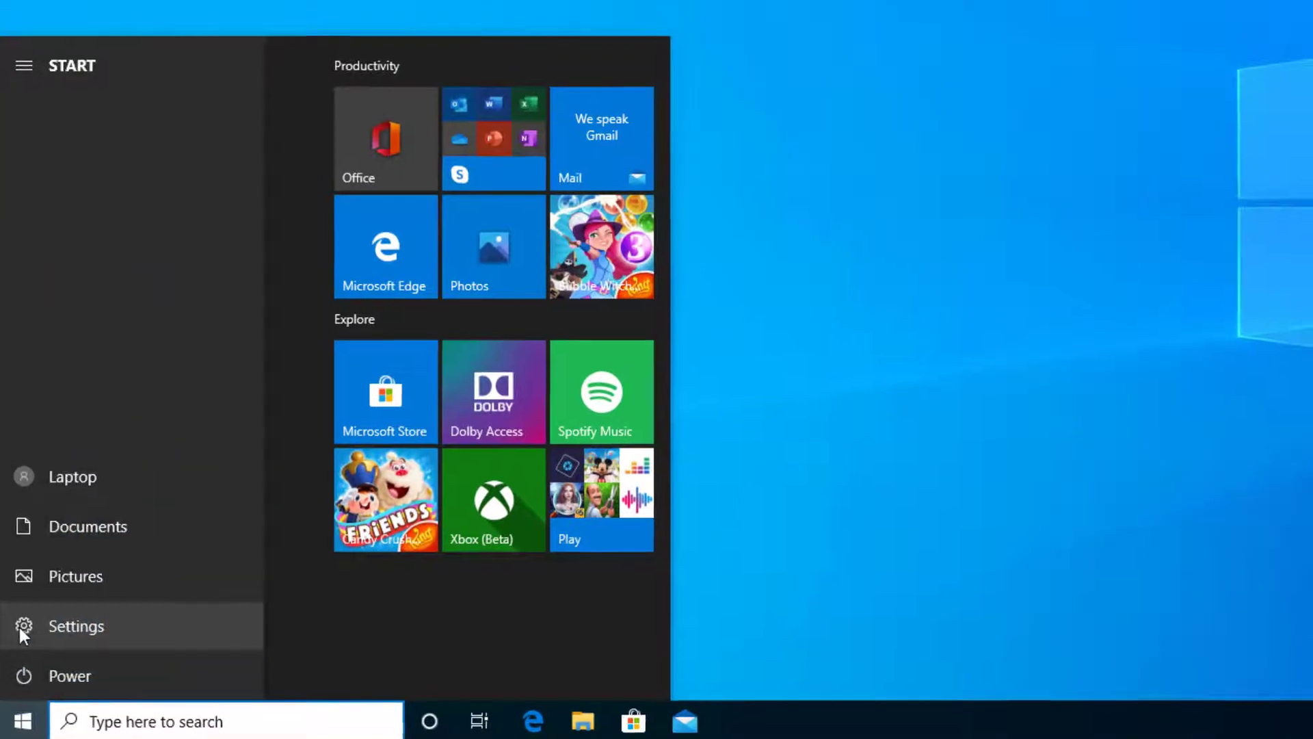
- Go to Settings > Update & Security and let Windows Update fetch the version 2004 feature update
{"action": "left_click", "coordinate": [76, 625]}
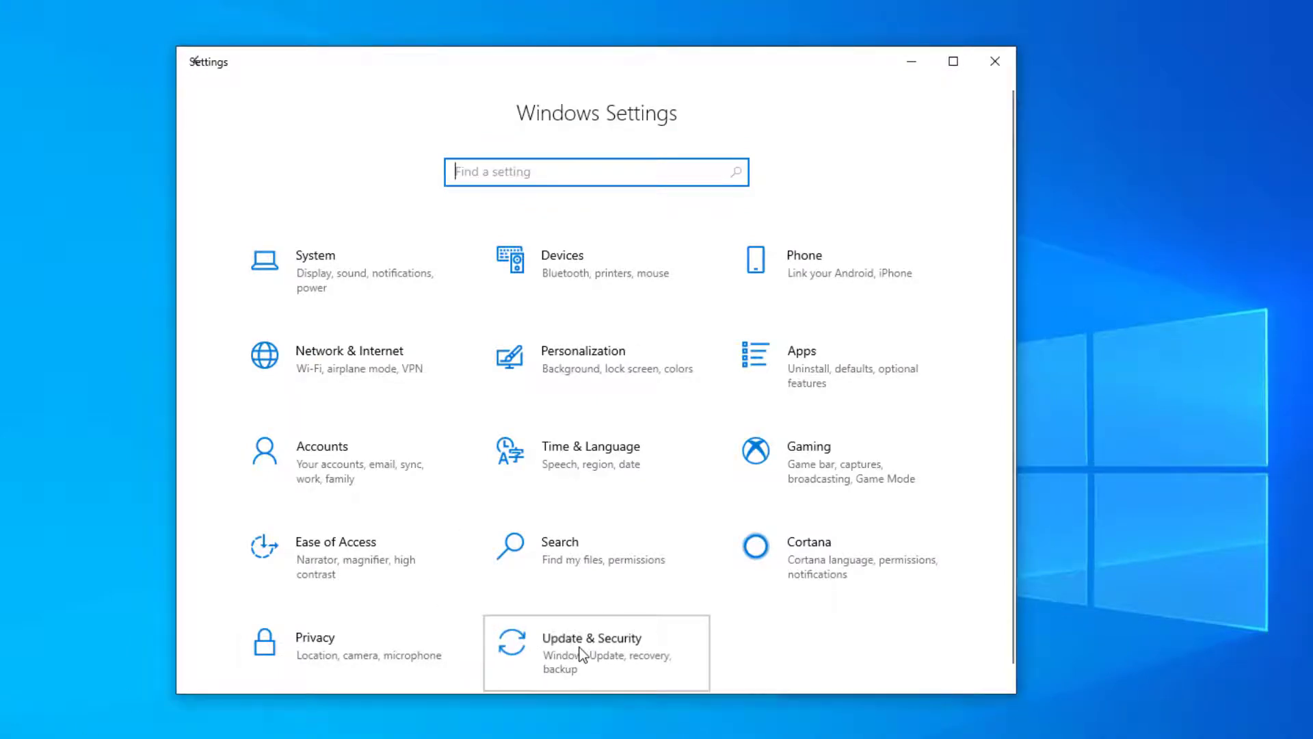
{"action": "left_click", "coordinate": [591, 653]}
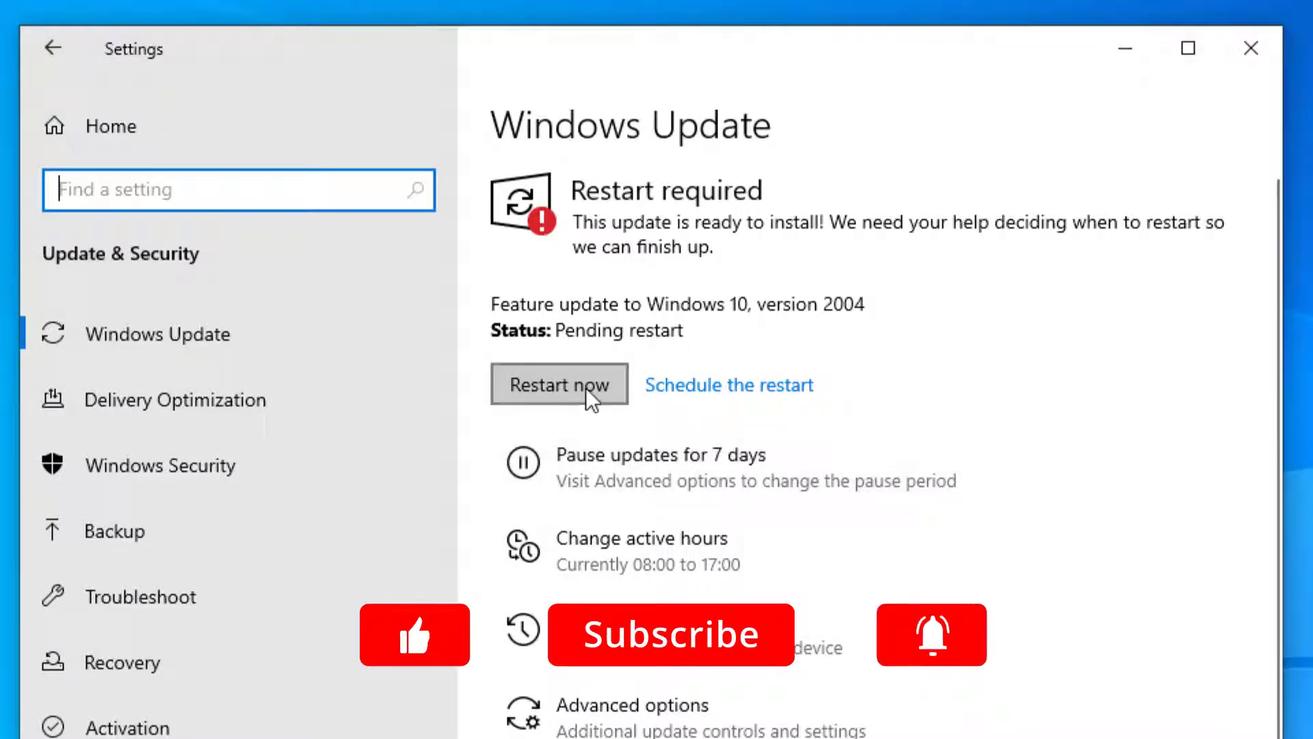
- Restart the PC now to install the version 2004 update, reaching the sign-in screen
{"action": "left_click", "coordinate": [558, 384]}
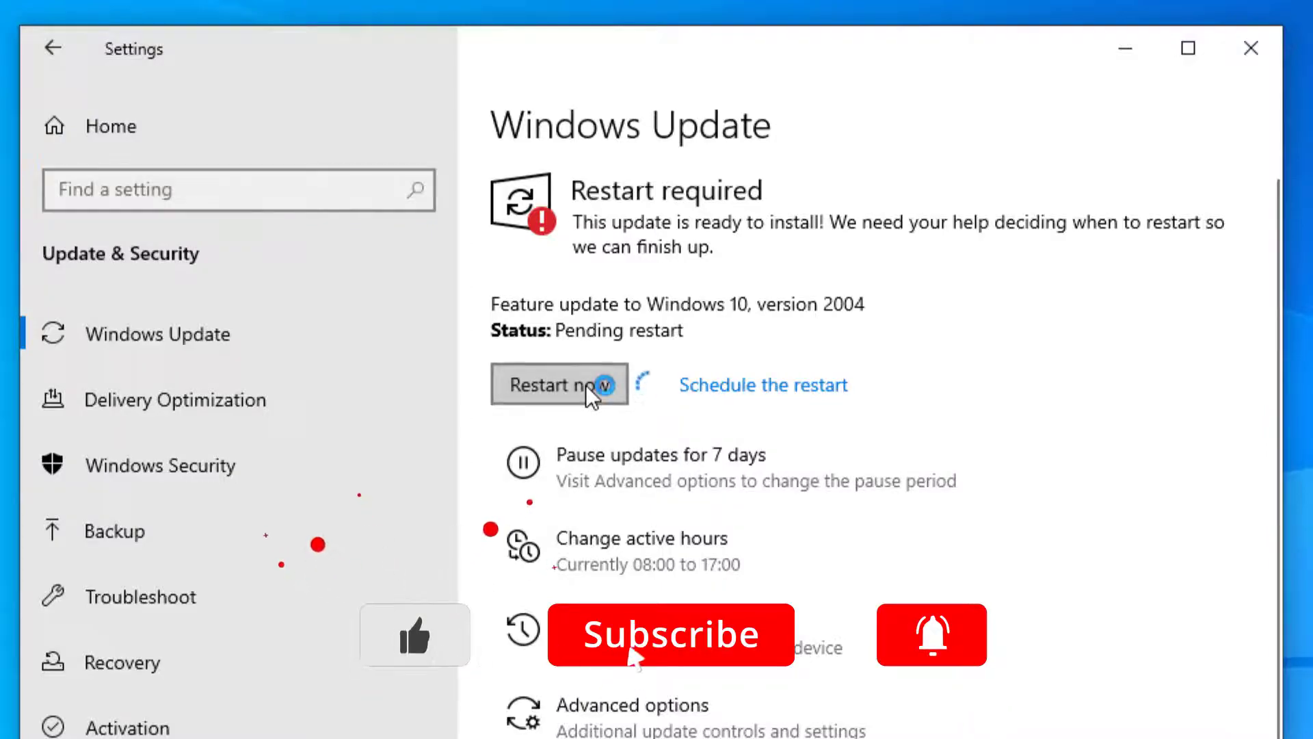
{"action": "left_click", "coordinate": [559, 385]}
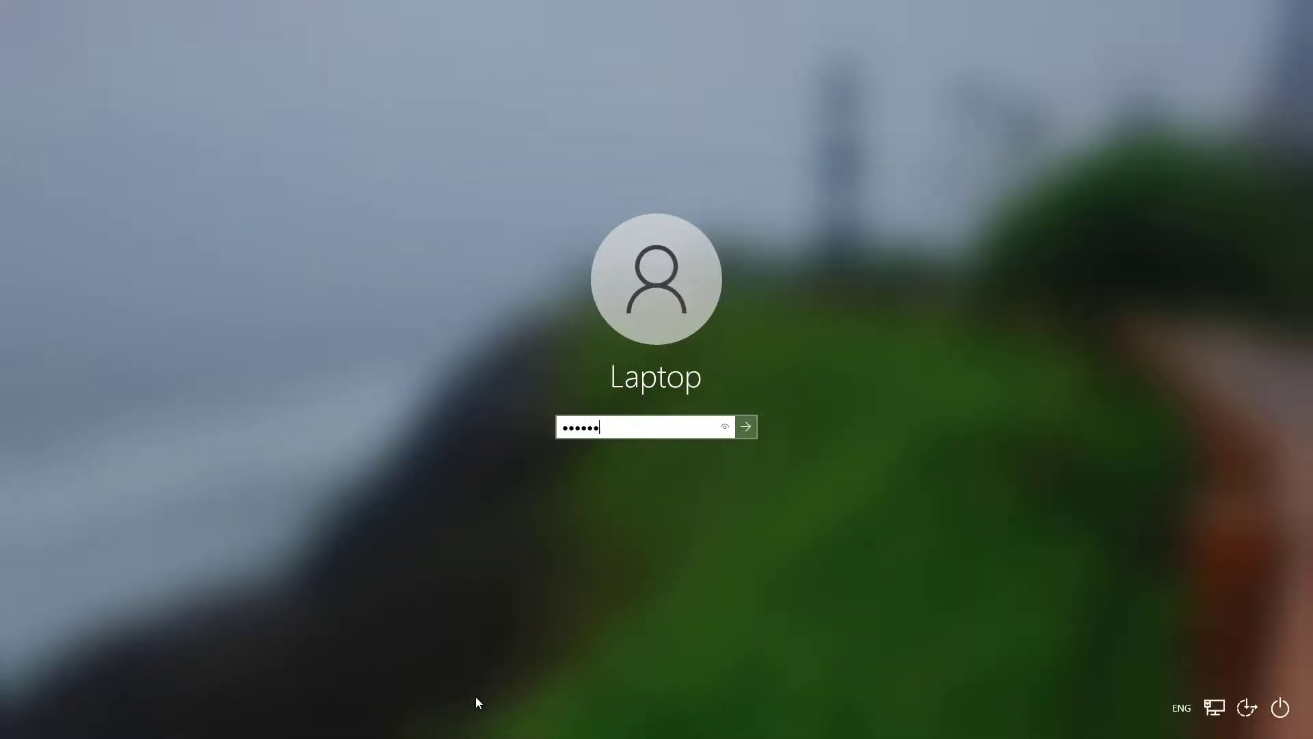
- Sign in with the entered password, landing on the Edge welcome page
{"action": "left_click", "coordinate": [744, 427]}
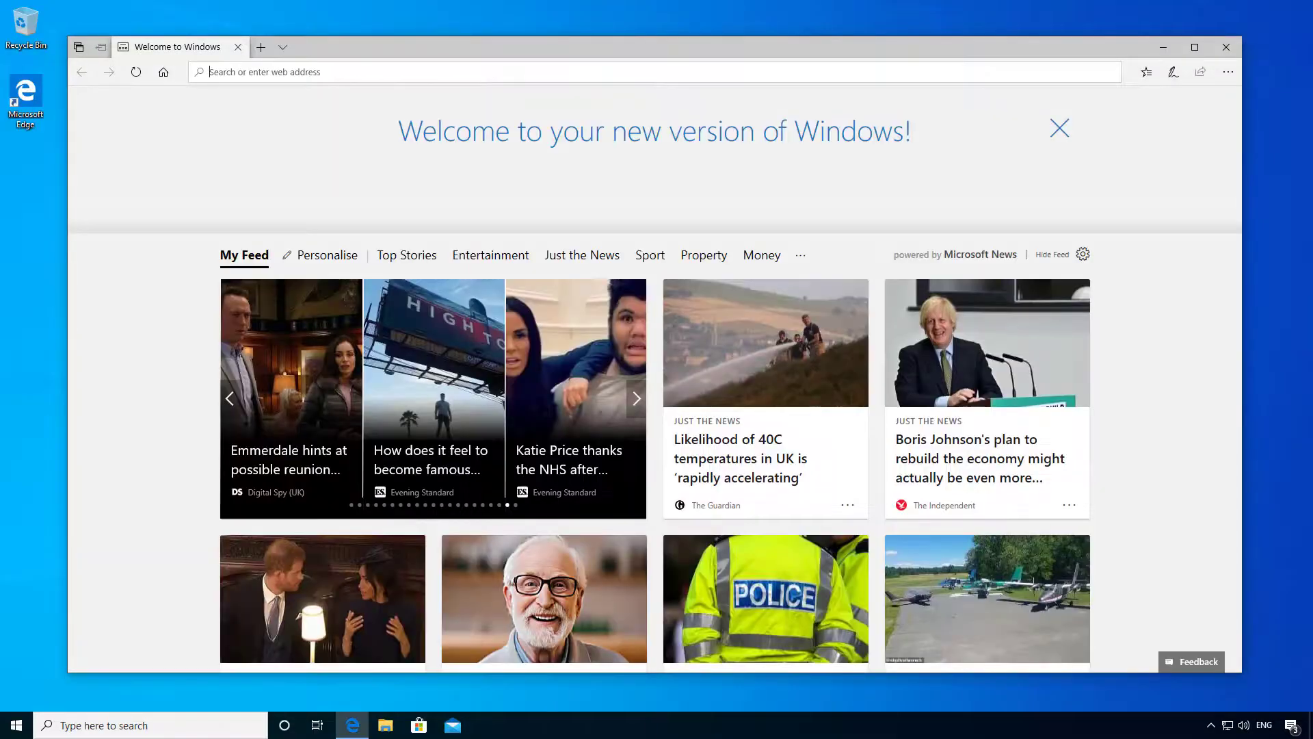
{"action": "mouse_move", "coordinate": [289, 459]}
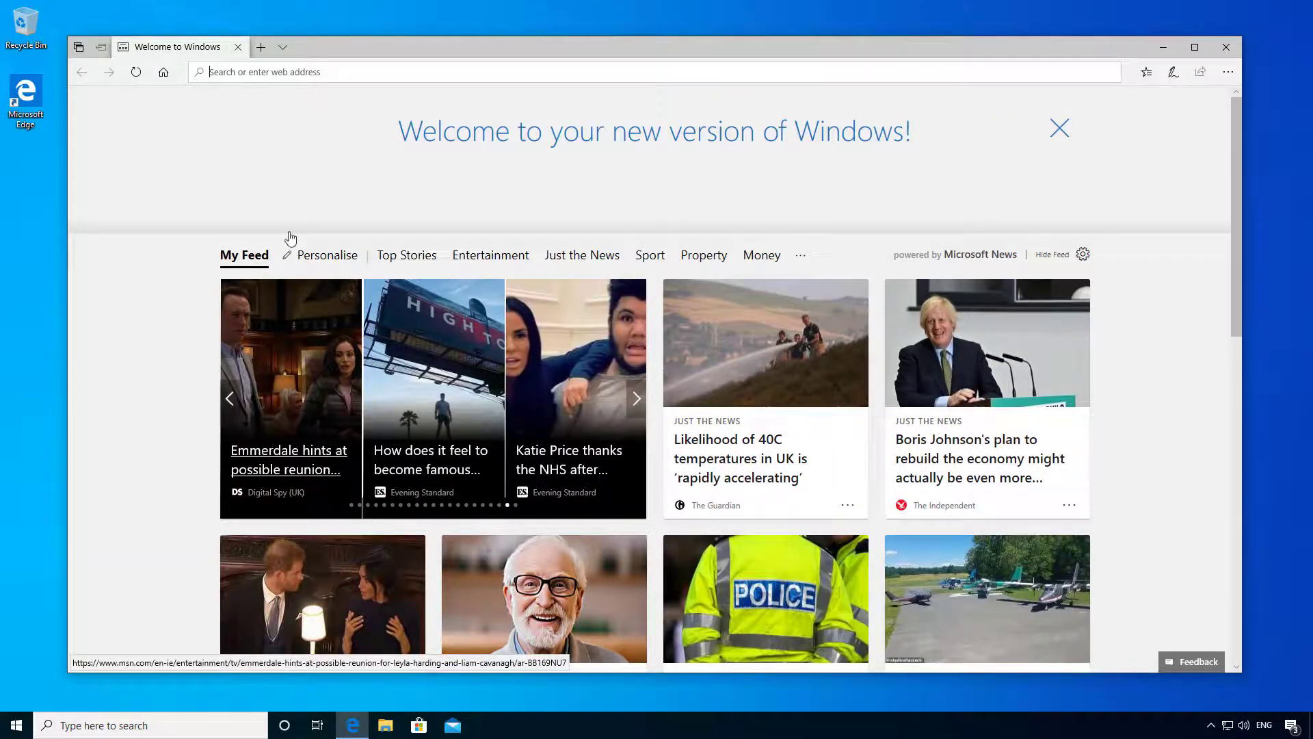
{"action": "mouse_move", "coordinate": [284, 118]}
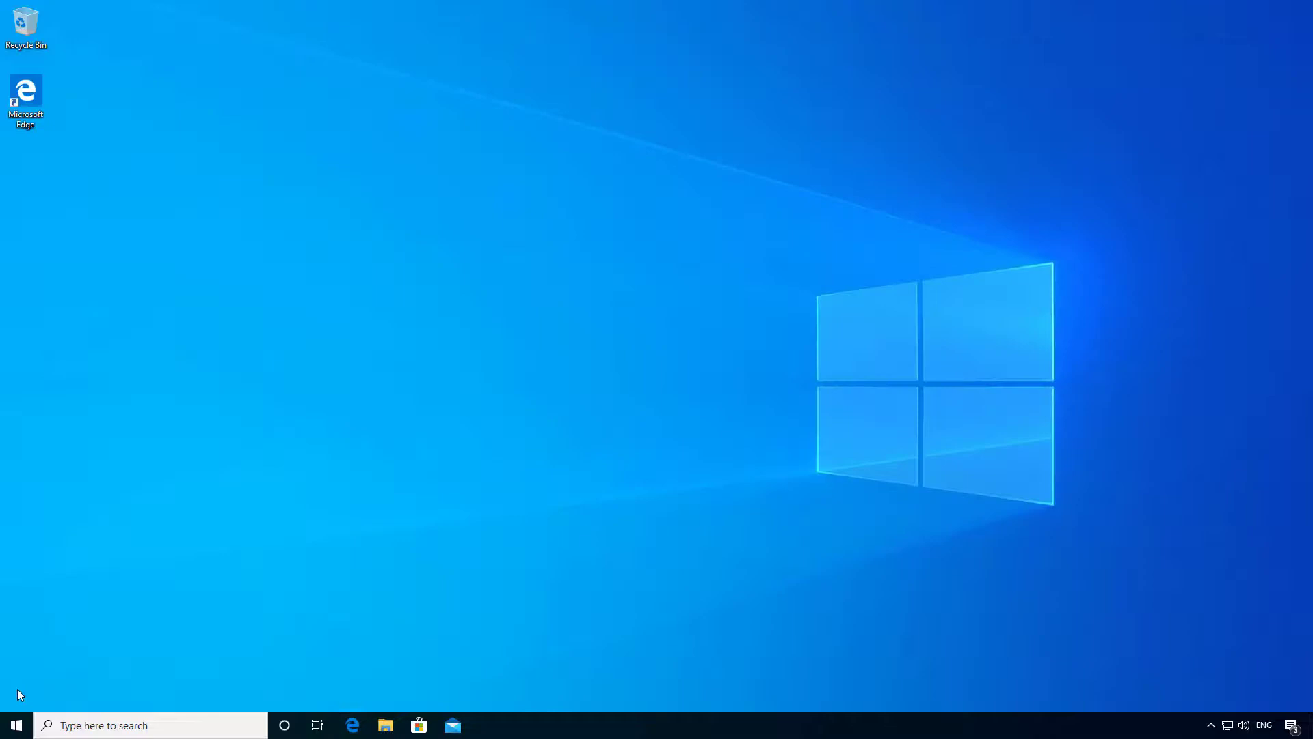
- Launch Windows Settings home from the Start menu
{"action": "left_click", "coordinate": [15, 725]}
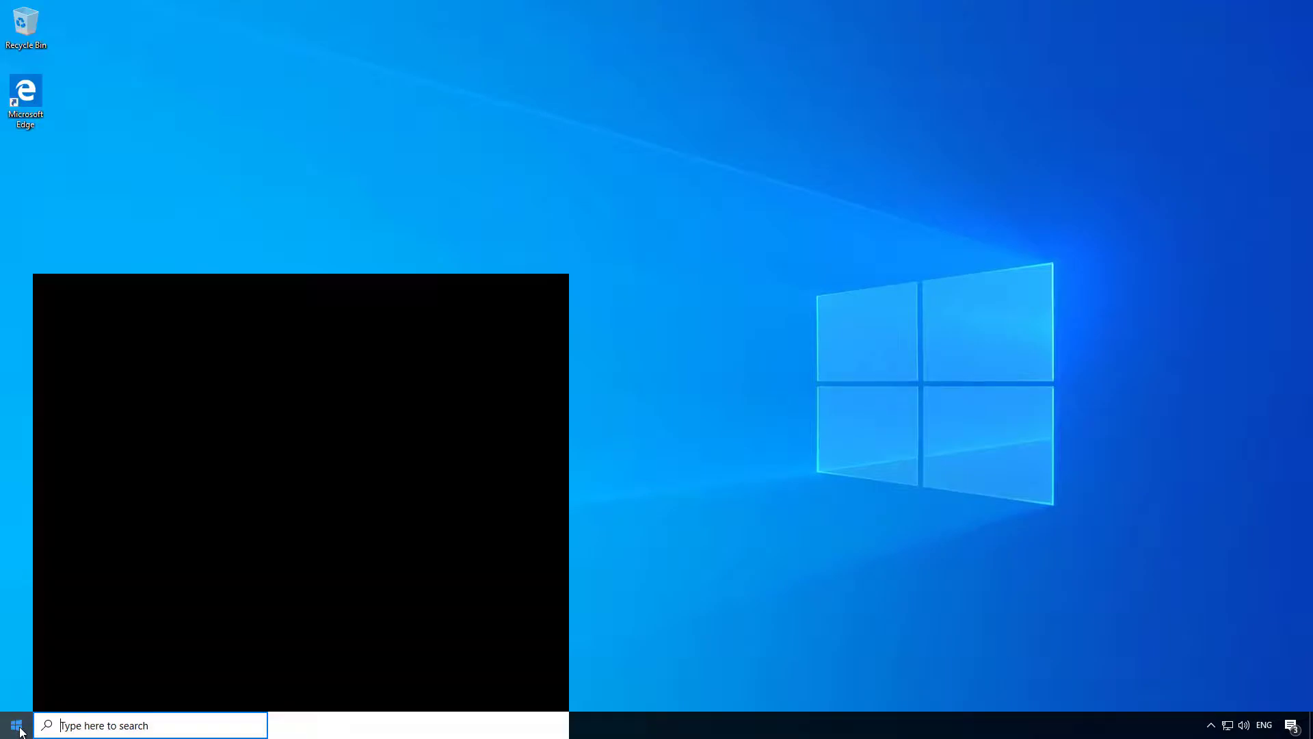
{"action": "left_click", "coordinate": [15, 725]}
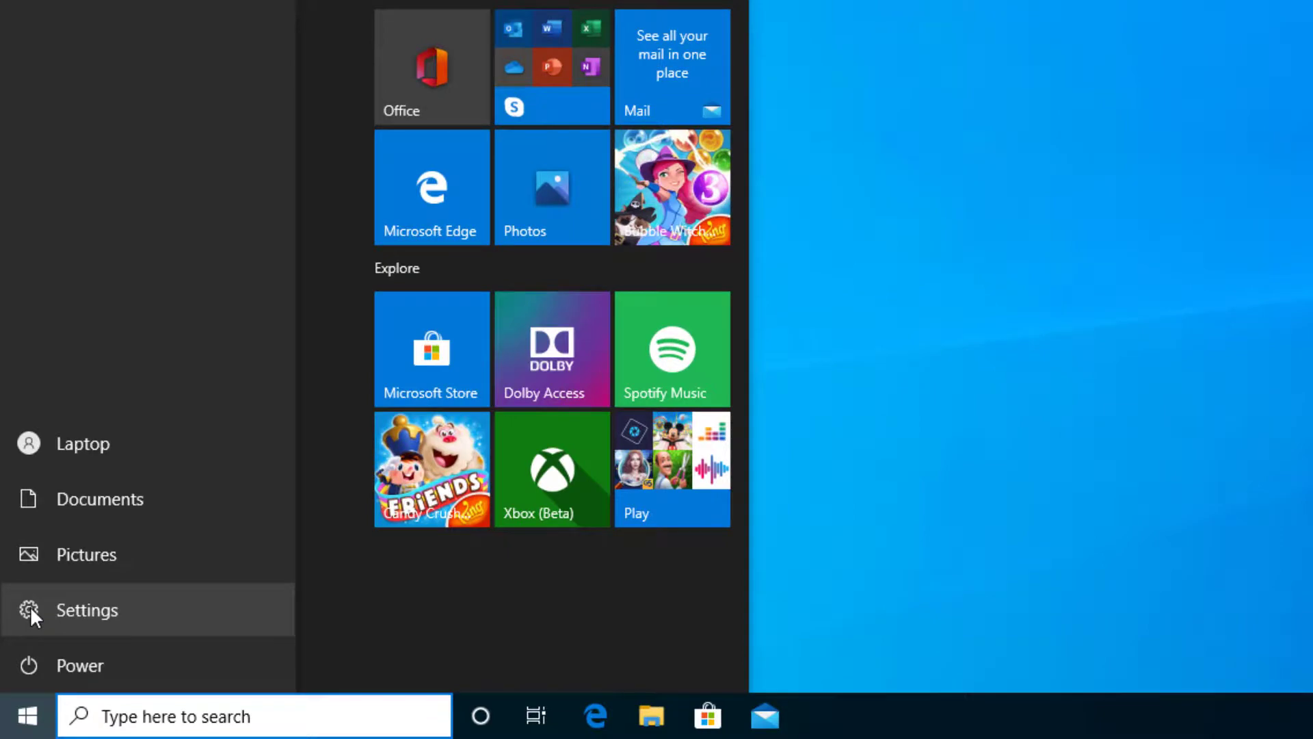
{"action": "left_click", "coordinate": [88, 610]}
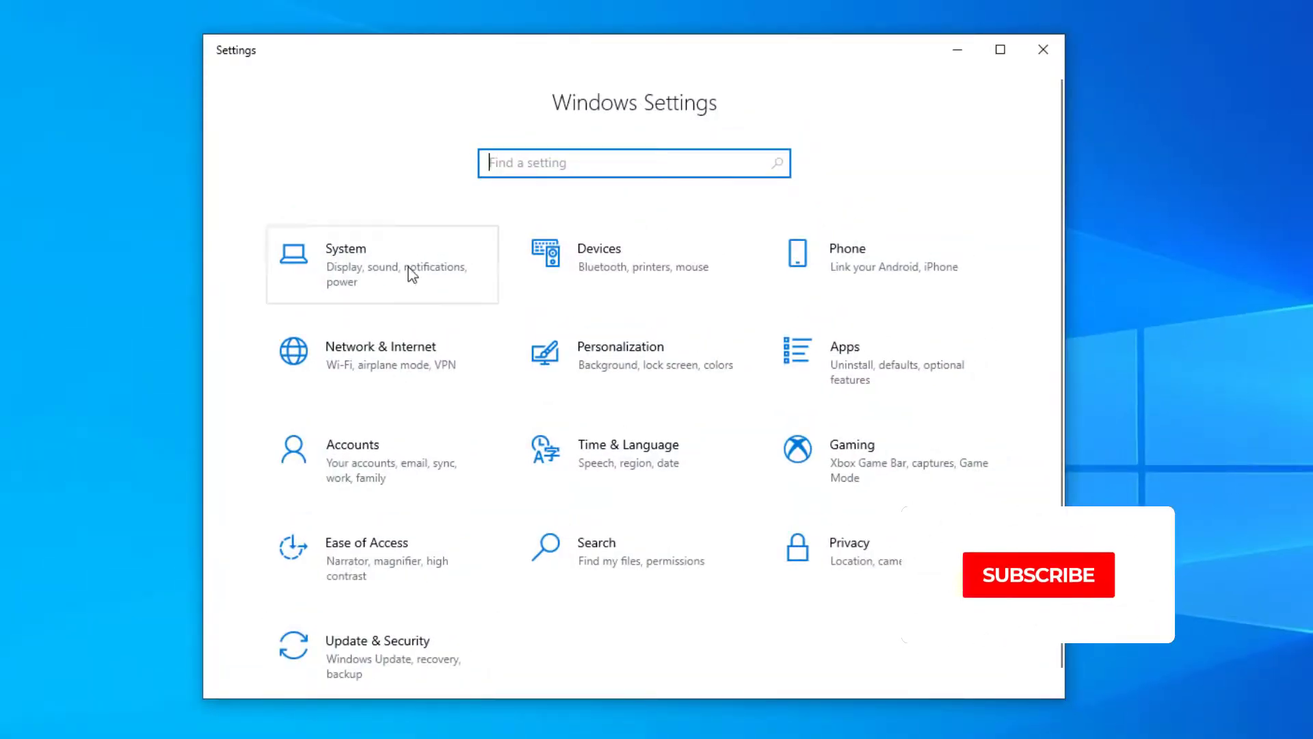
- View System > About and confirm Windows 10 Pro, version 2004, OS build 19041.329
{"action": "left_click", "coordinate": [345, 264]}
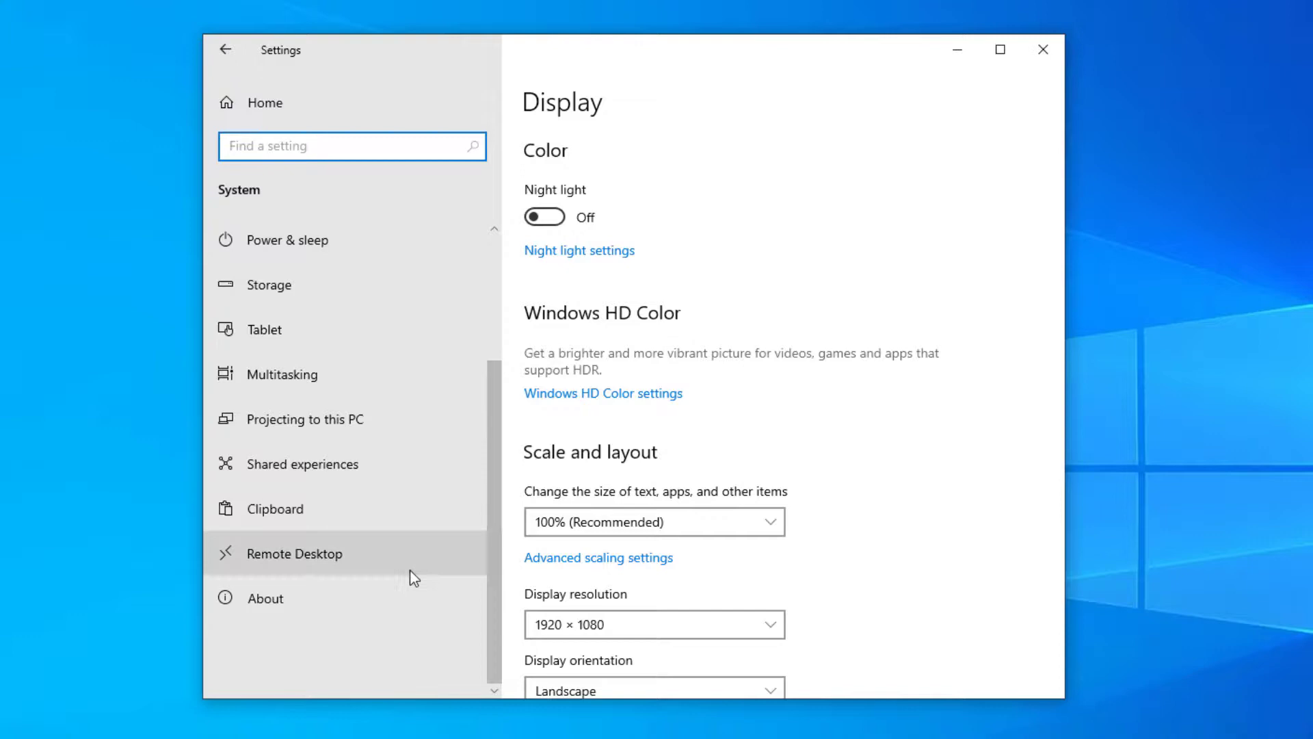
{"action": "left_click", "coordinate": [264, 598]}
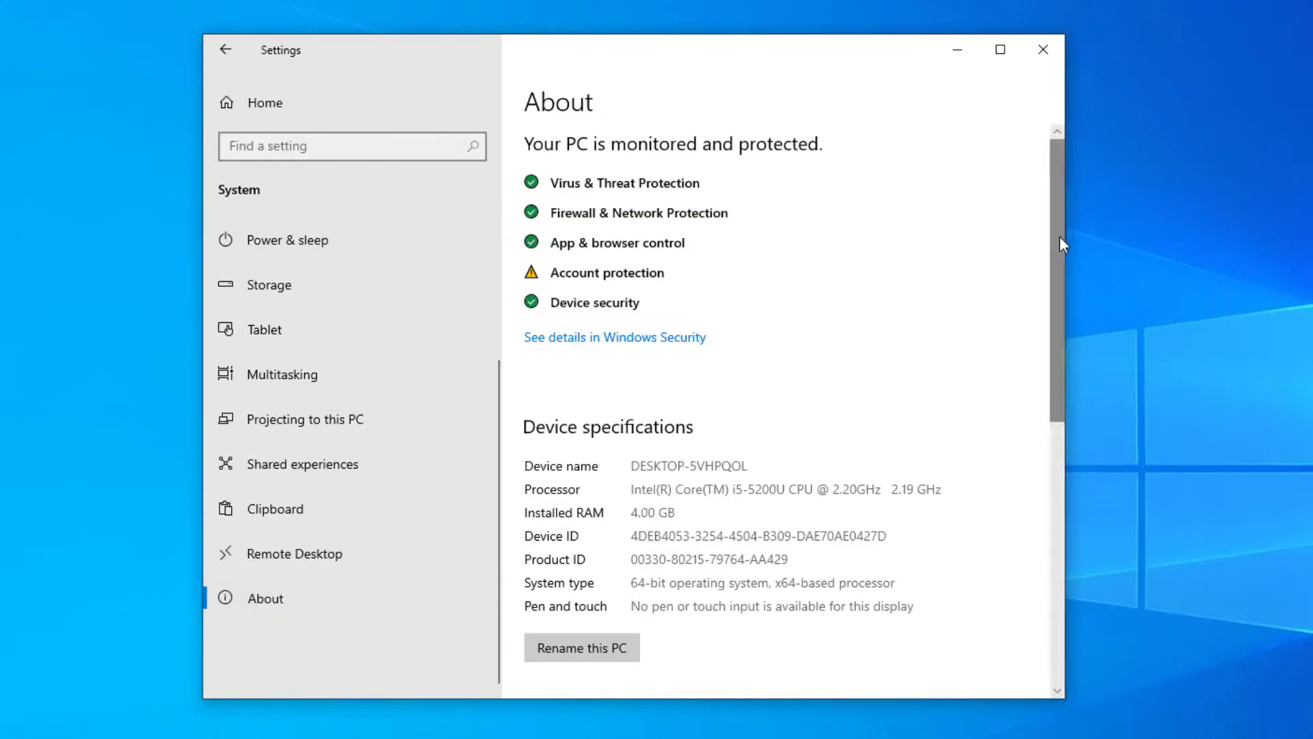
{"action": "scroll", "scroll_direction": "down", "scroll_amount": 3}
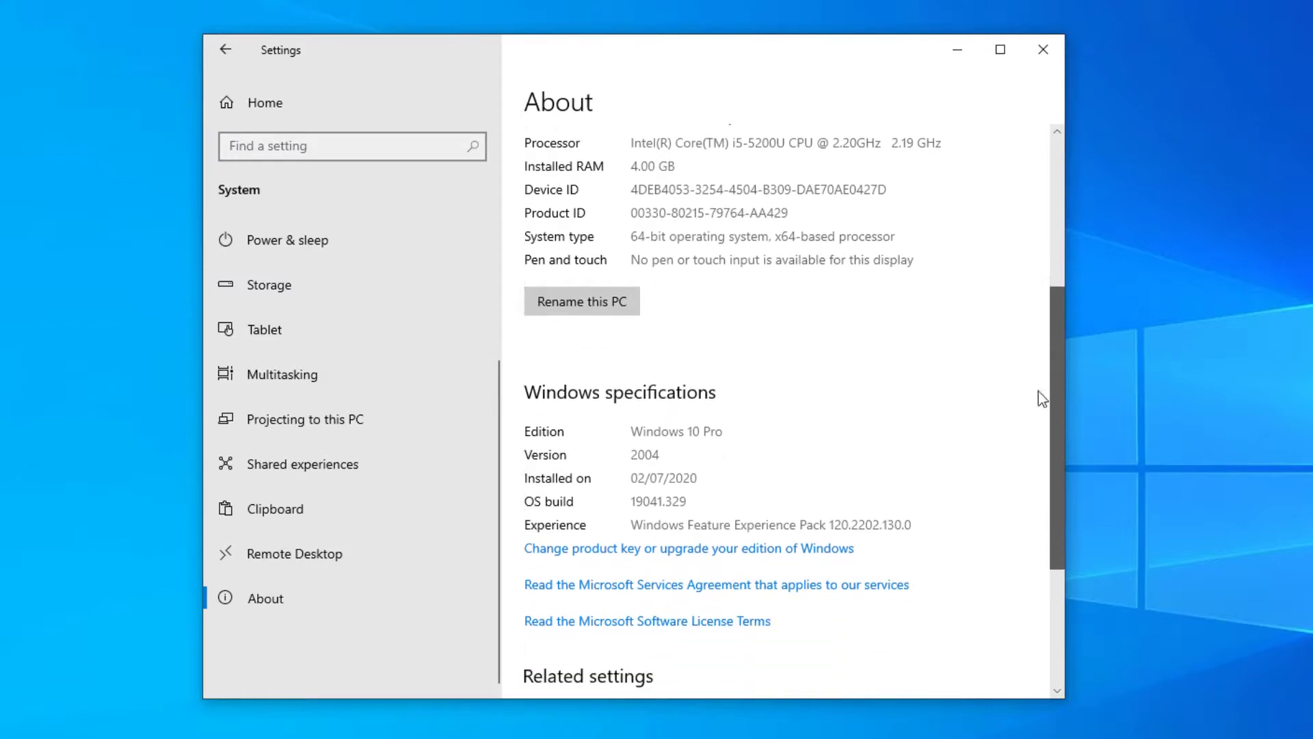
{"action": "scroll", "scroll_direction": "down", "scroll_amount": 3}
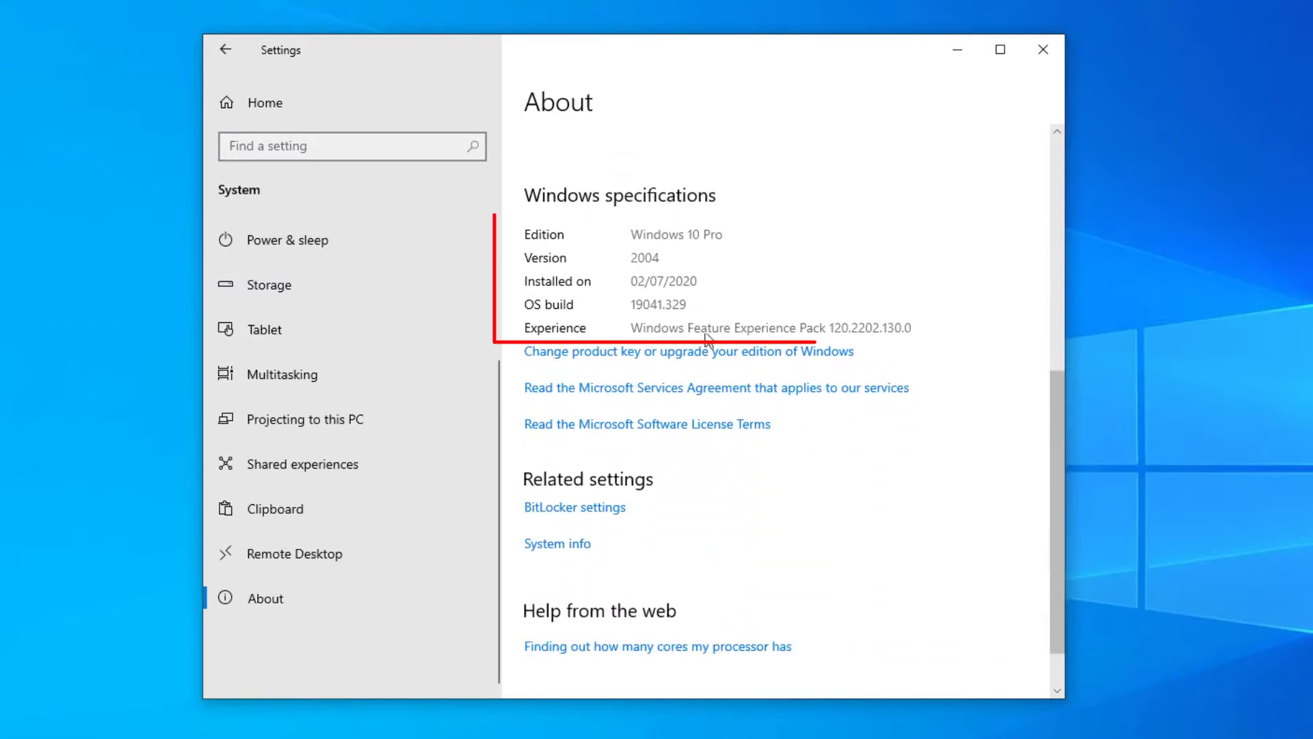